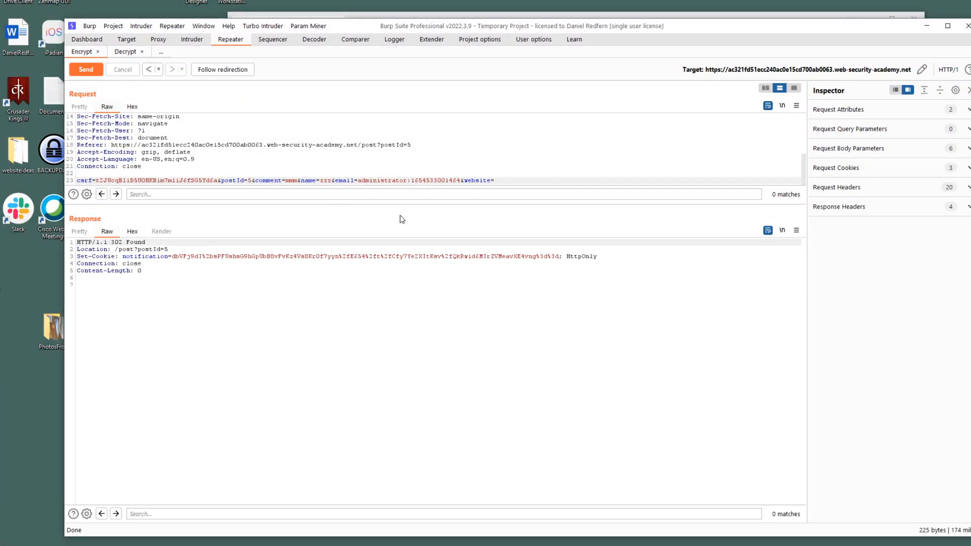
Step: Send the response's notification cookie value to Decoder and URL-decode it to Base64
drag(174, 256, 194, 255)
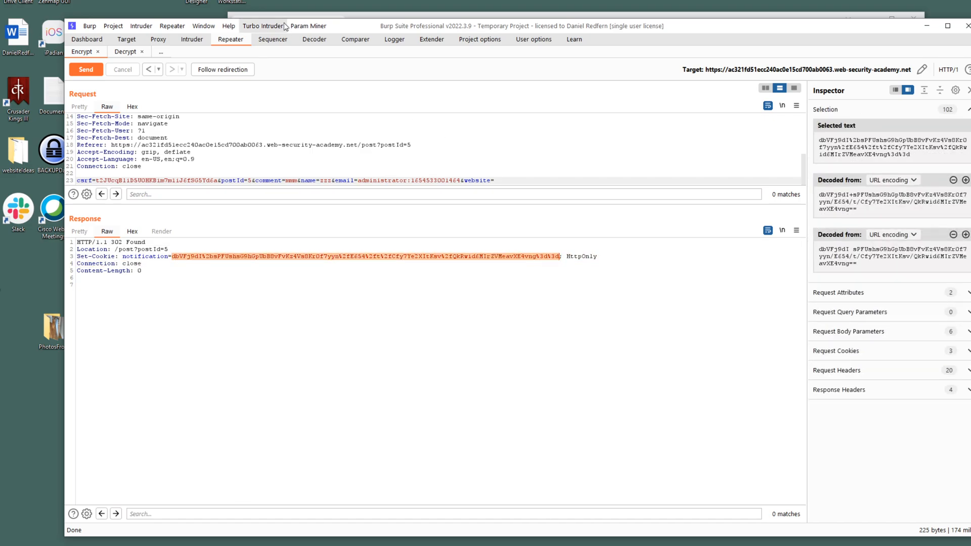
click(314, 39)
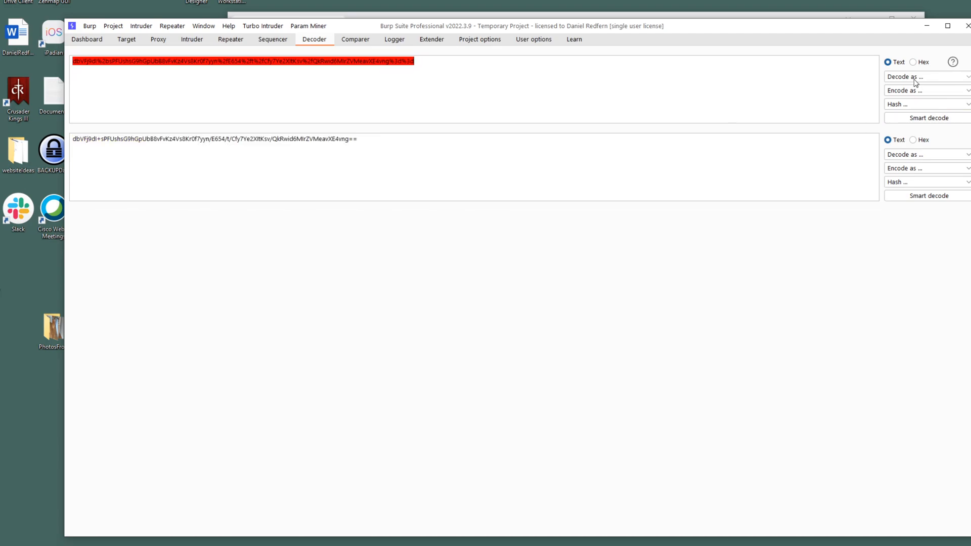
Step: Base64-decode the cookie to raw bytes and delete the selected leading bytes
click(922, 77)
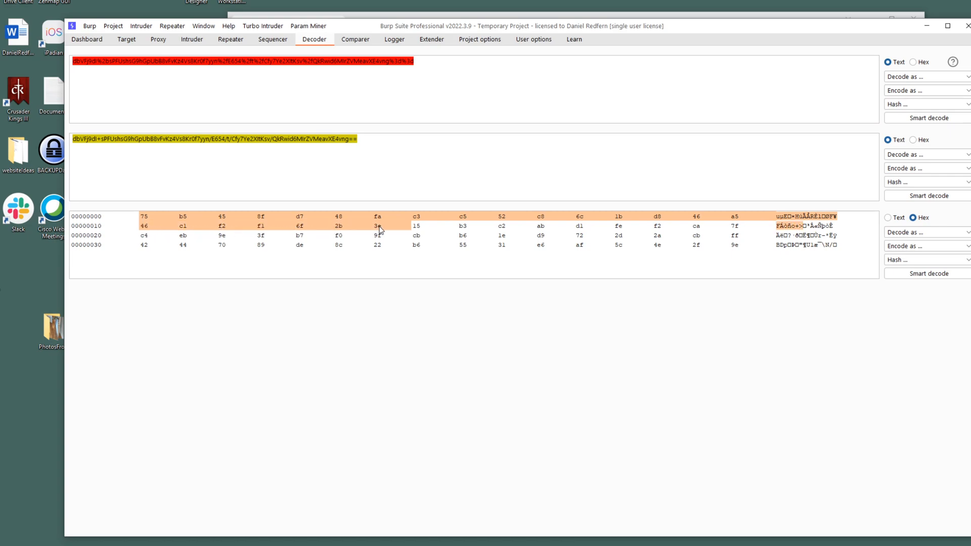
right_click(378, 230)
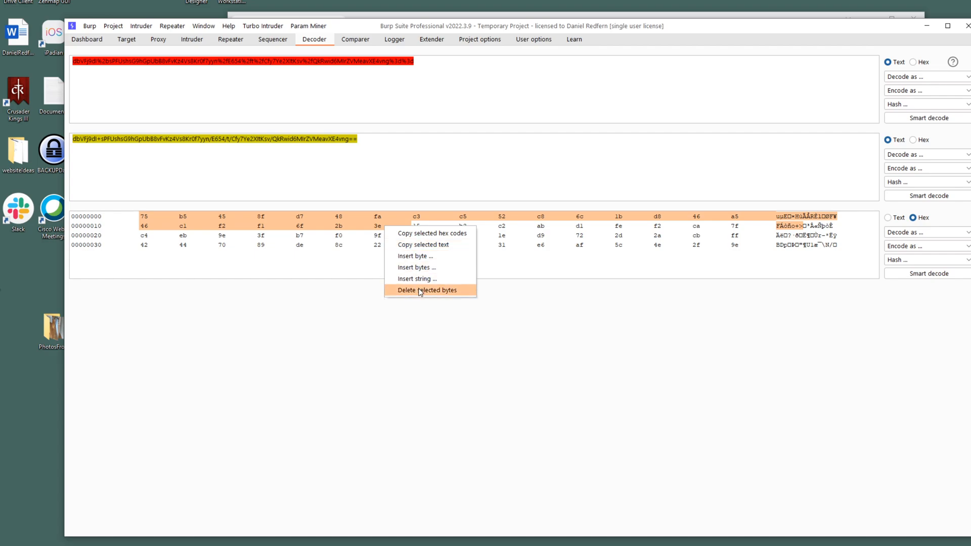
click(427, 291)
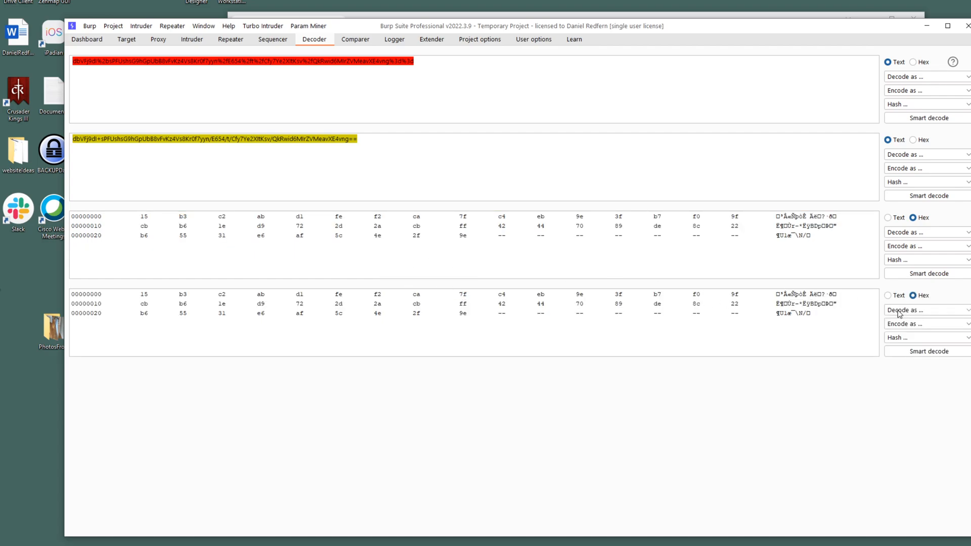
Step: Re-encode the trimmed bytes as Base64 then URL, and return to the decrypting Repeater request
click(904, 323)
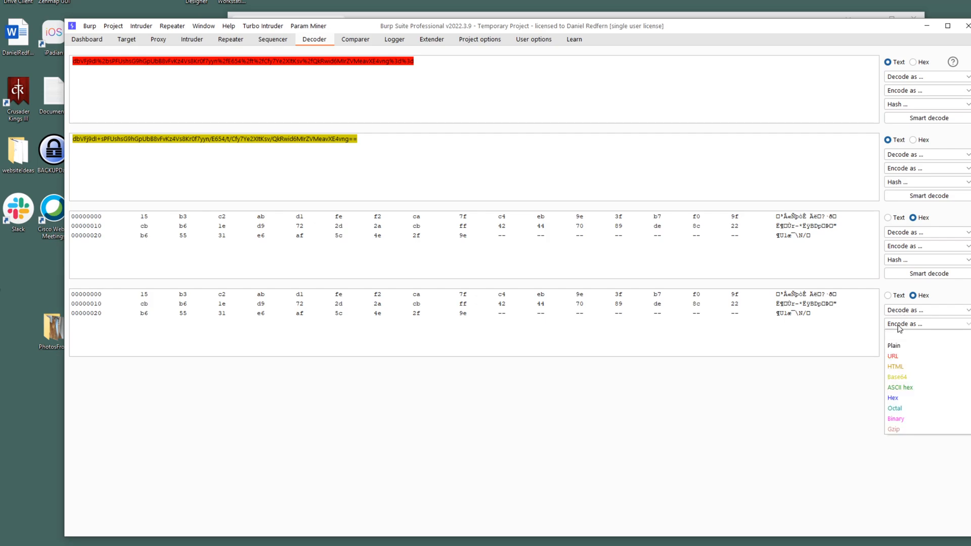
click(897, 376)
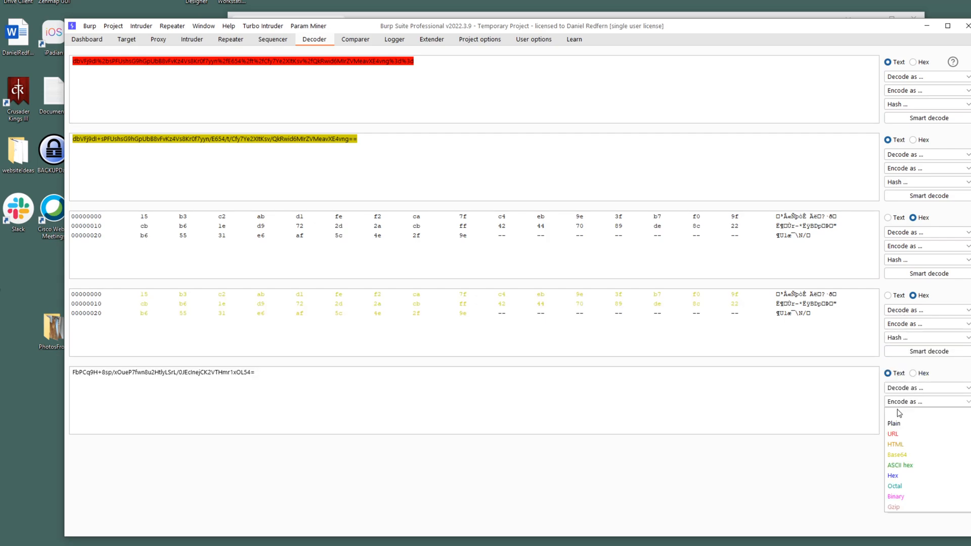
click(892, 433)
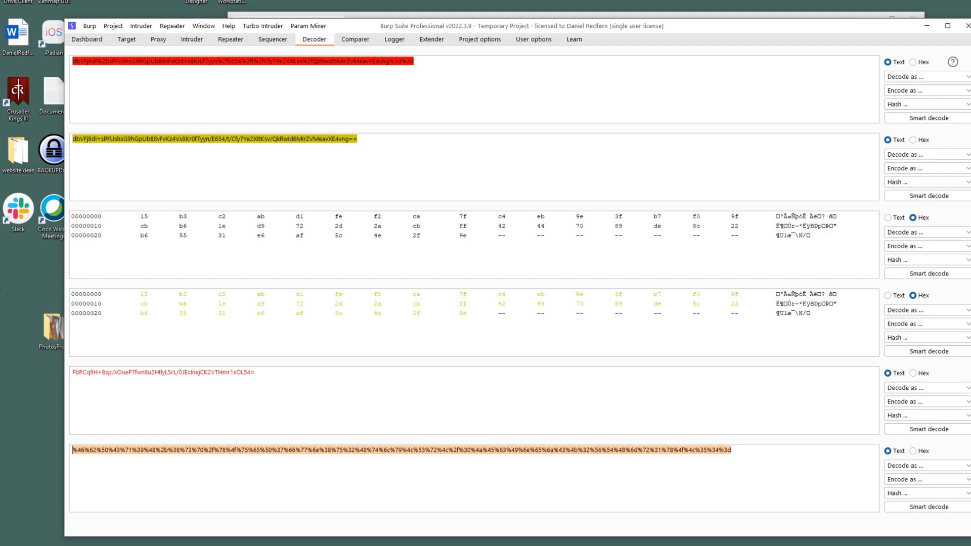
mouse_move(191, 39)
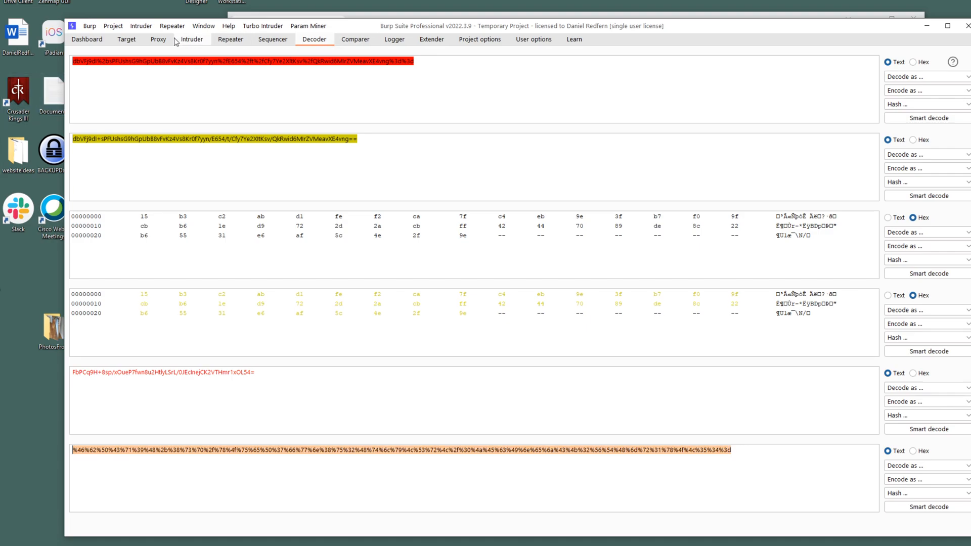
click(230, 39)
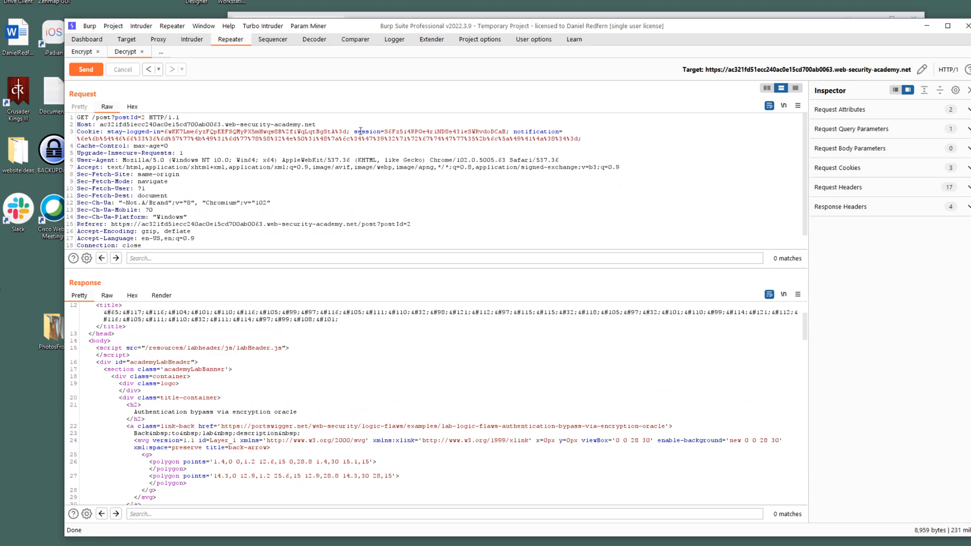
Step: Replace the request's notification cookie with the trimmed value and send it, getting the multiple-of-16 error
drag(78, 139, 575, 139)
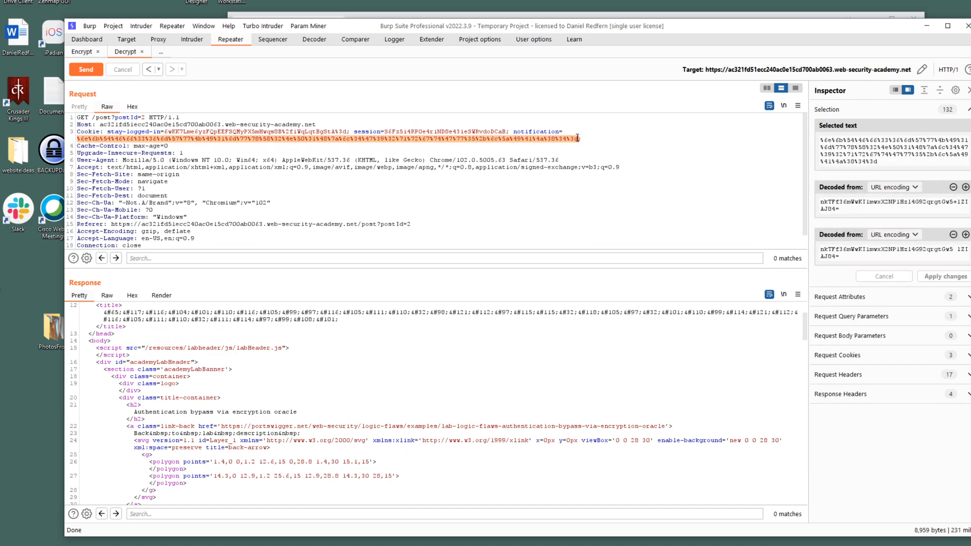
click(85, 69)
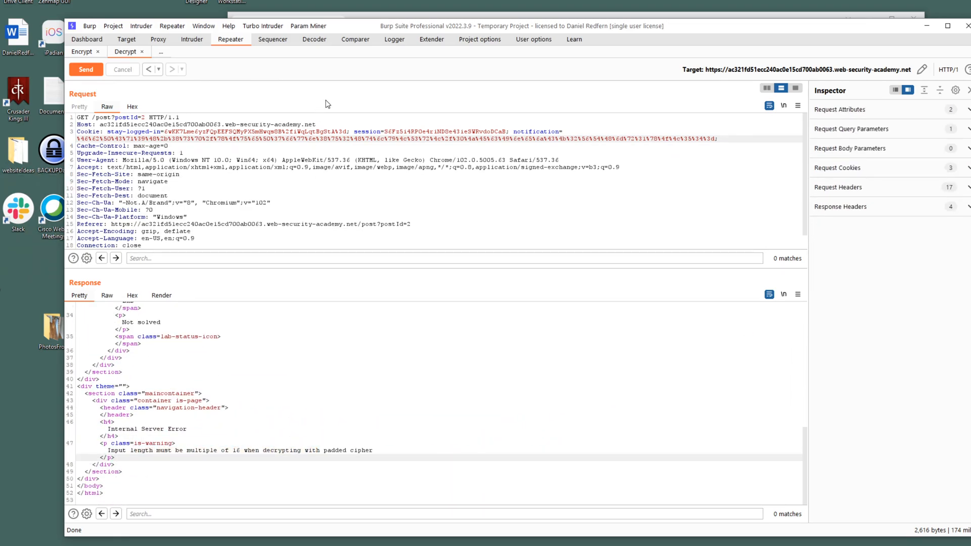
click(313, 40)
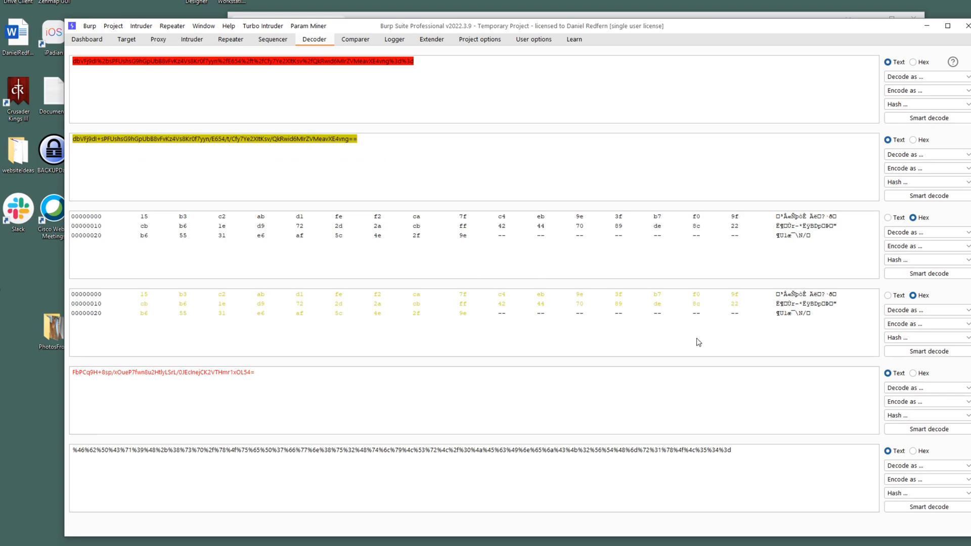
mouse_move(506, 312)
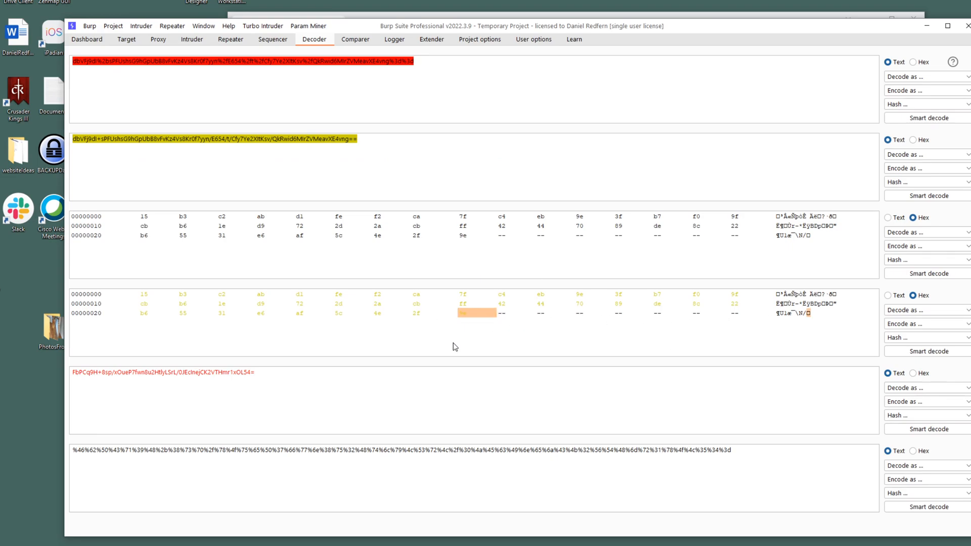
Step: Glance at the Proxy history and Intruder settings, then return to the Repeater encrypt request
click(127, 40)
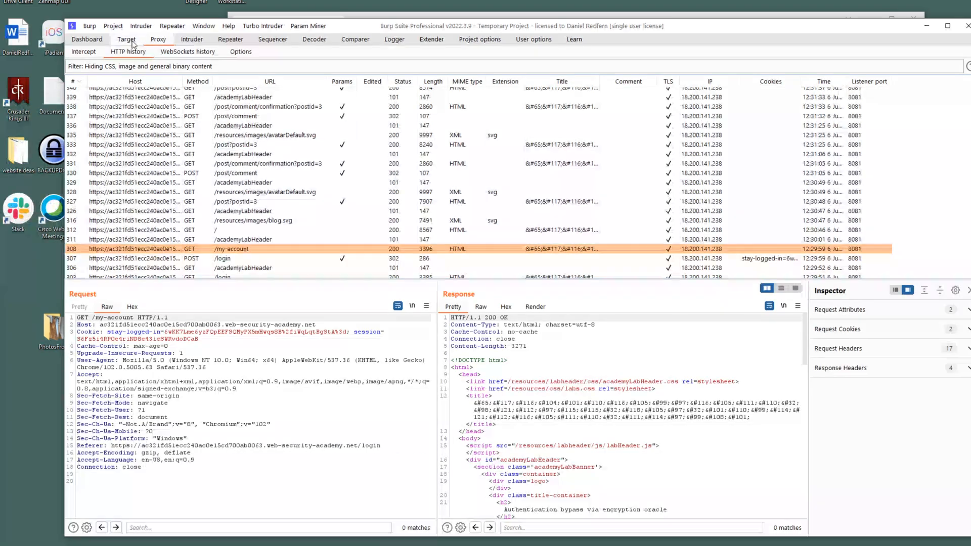
click(192, 40)
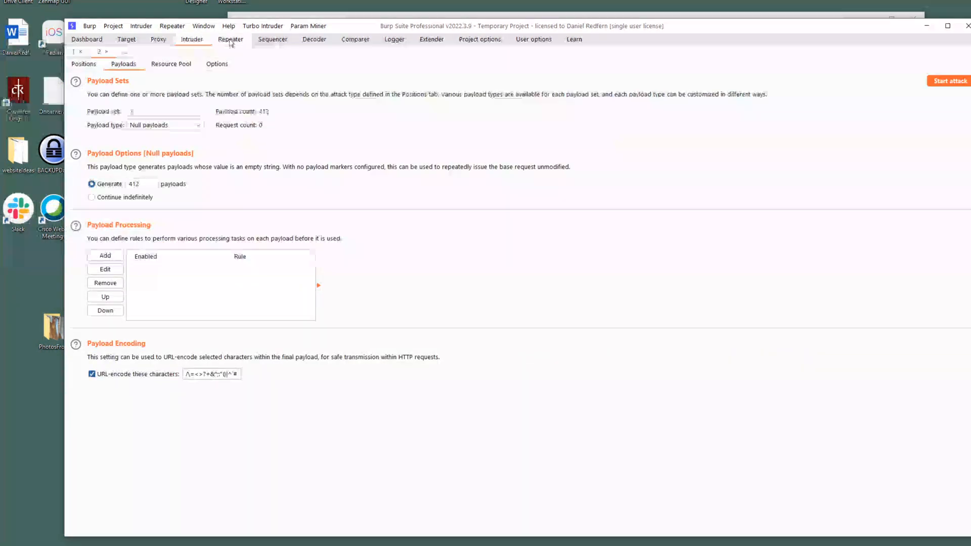
click(230, 39)
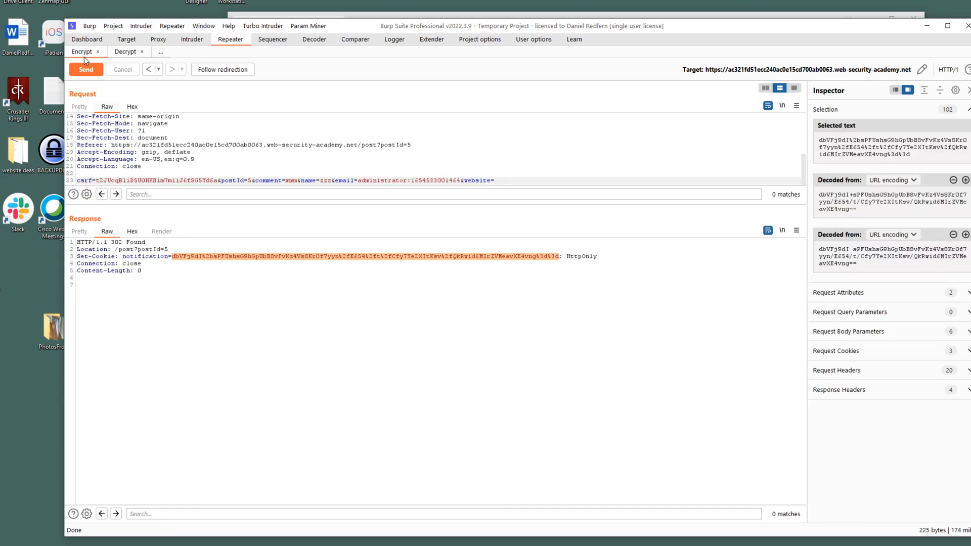
mouse_move(344, 255)
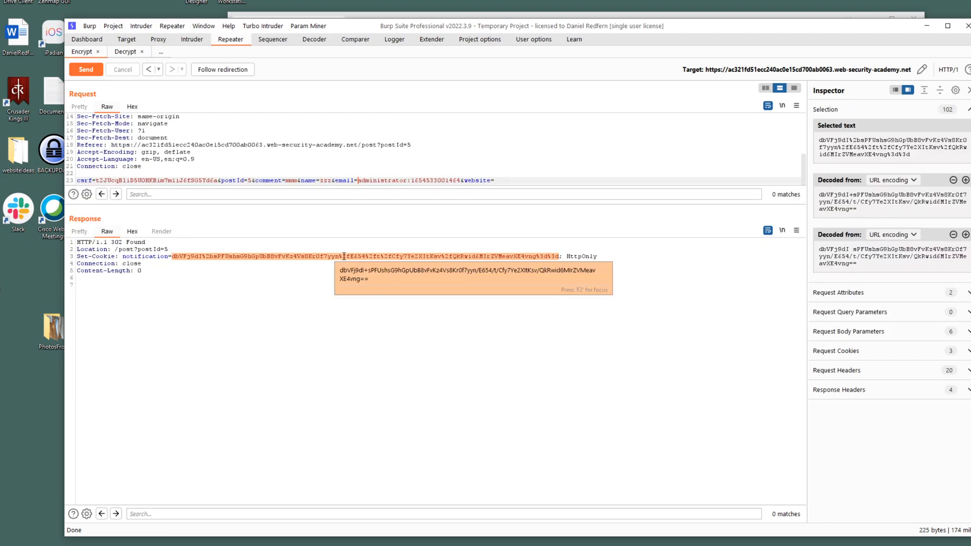
Step: Pad the administrator email with ZZZZZZZZ, resend the comment request and send the new notification cookie to Decoder
text(ZZZZZZZZZ)
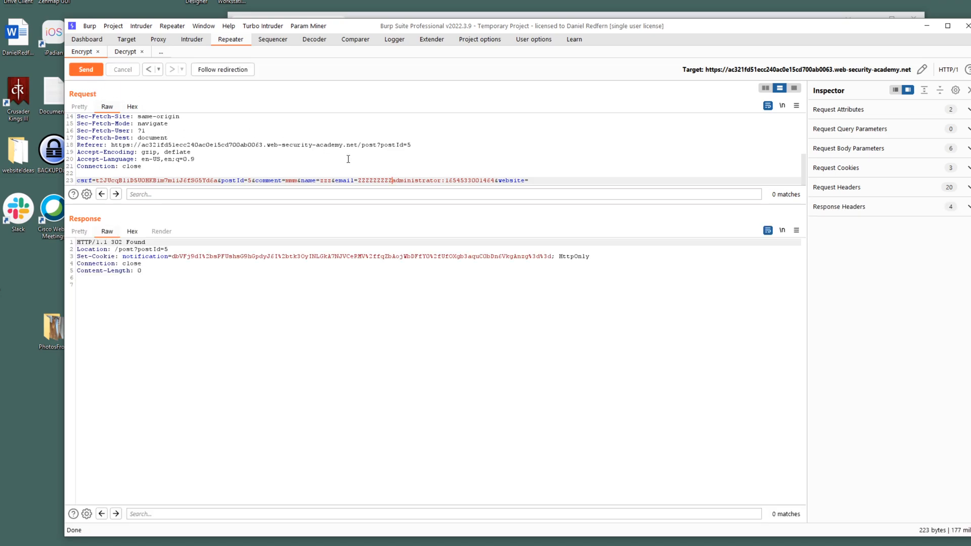
mouse_move(173, 259)
text(ZZ)
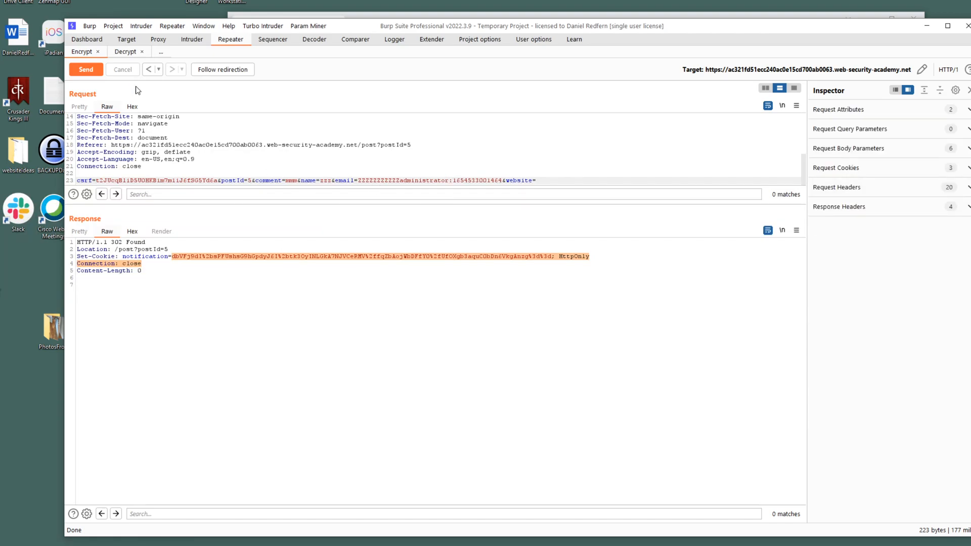
click(85, 69)
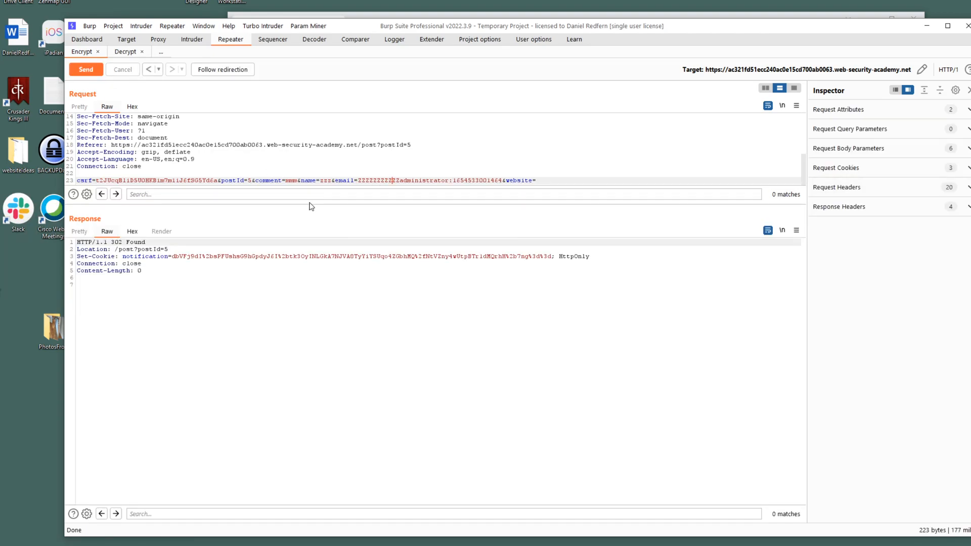
drag(174, 256, 550, 256)
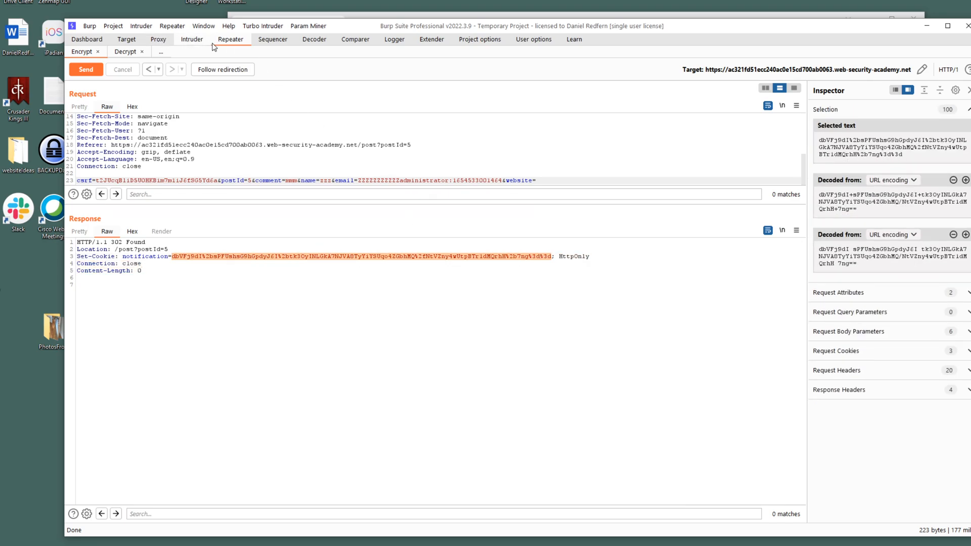
click(314, 39)
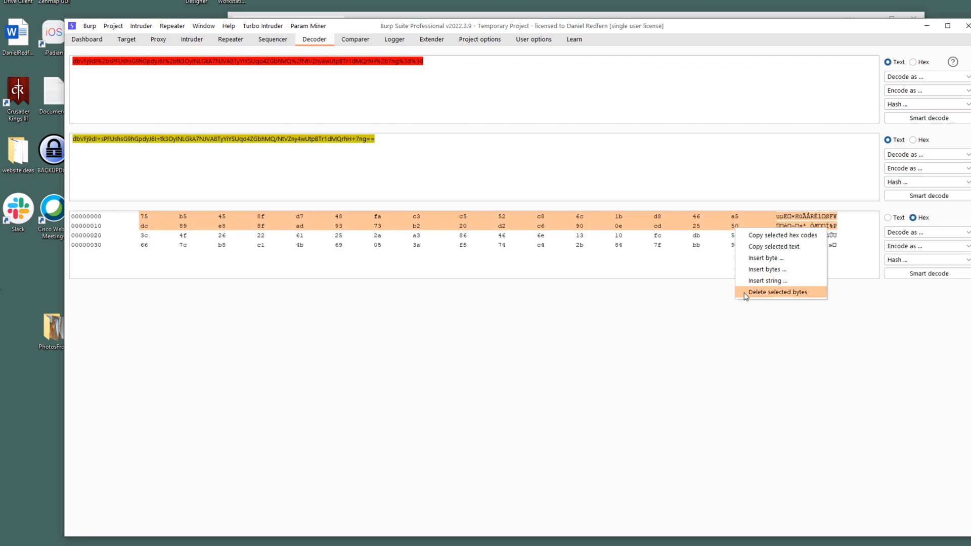
Step: Delete the first 16-byte block of the decoded cookie and re-encode the remainder as Base64
click(778, 291)
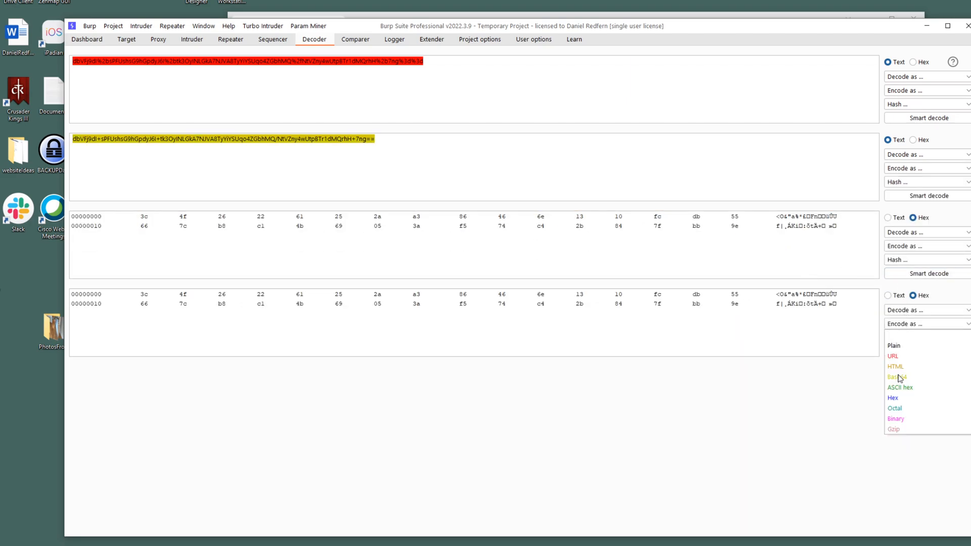
click(897, 377)
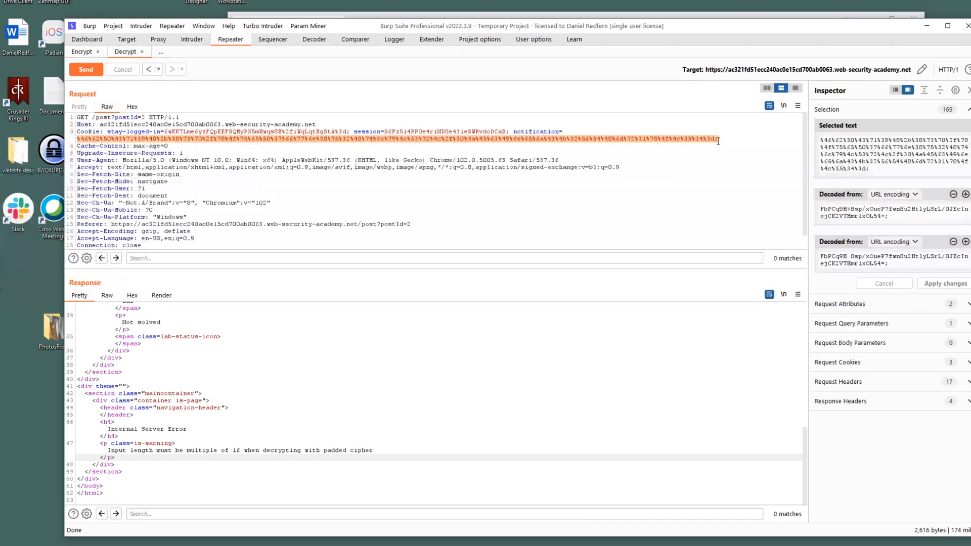
Step: Send the trimmed cookie, note the leftover ZZ before administrator, and resend the comment request with adjusted padding
click(84, 68)
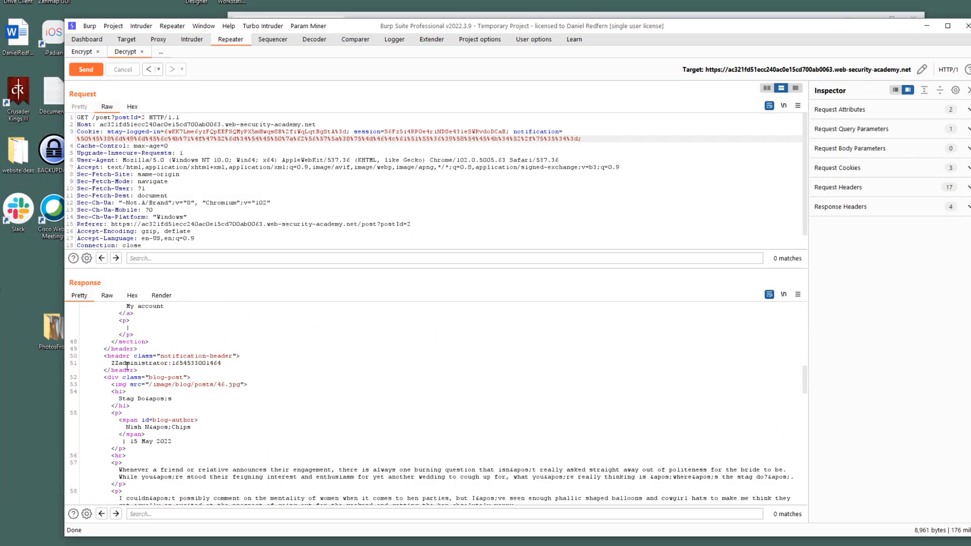
drag(106, 363, 129, 363)
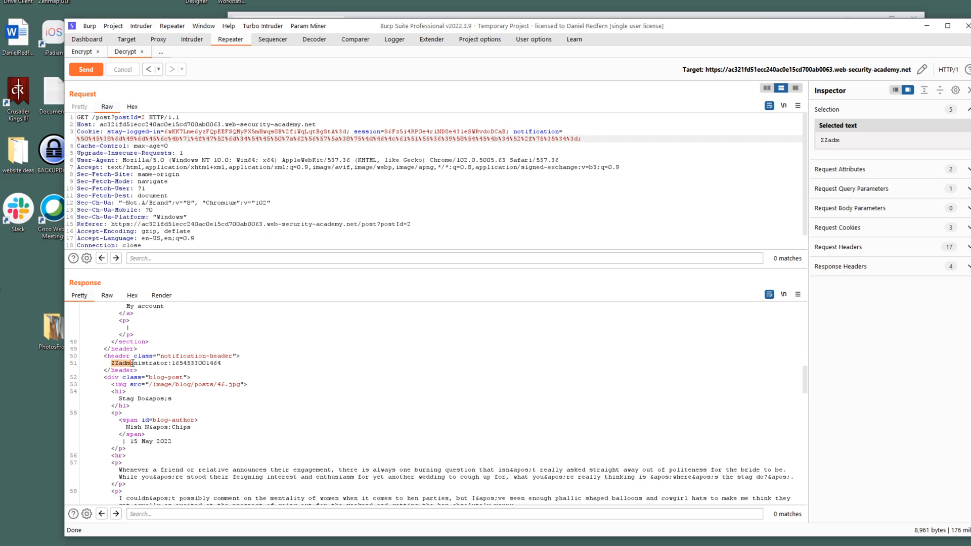
click(173, 398)
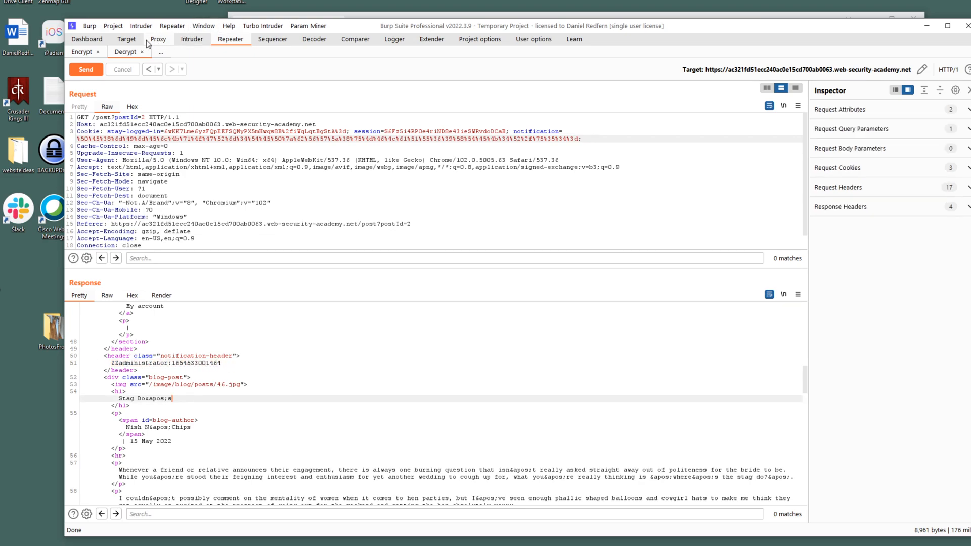
click(85, 69)
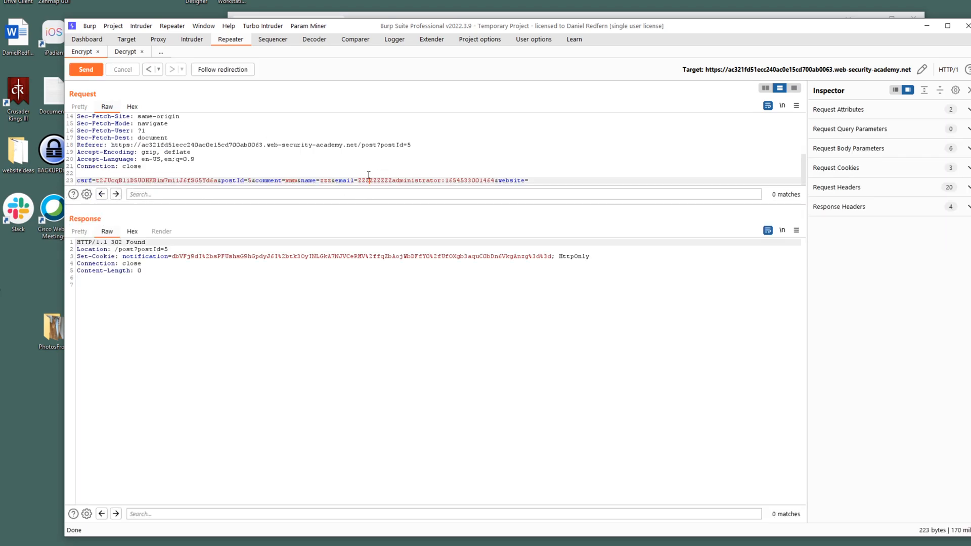
Step: Send the fresh notification cookie value to Decoder and URL-decode it to Base64
drag(178, 256, 554, 256)
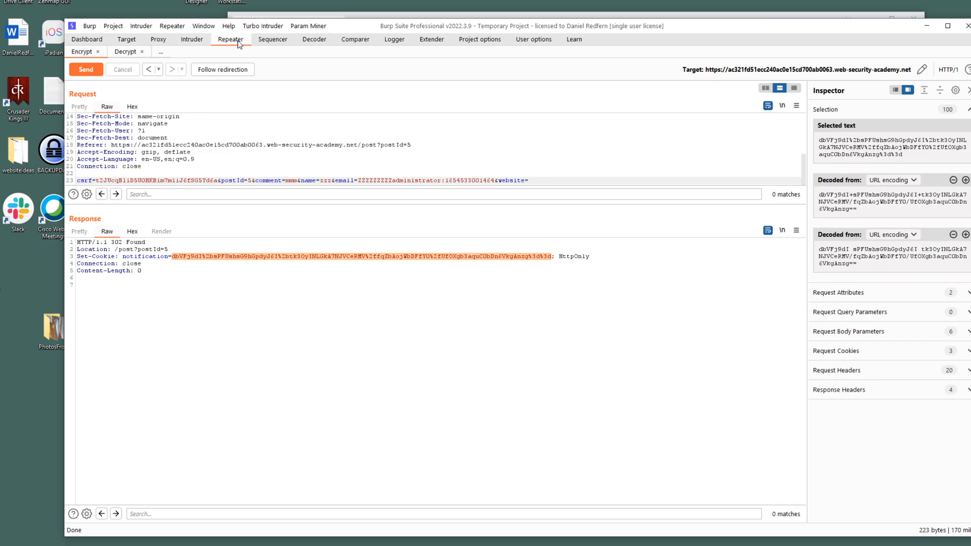
click(313, 39)
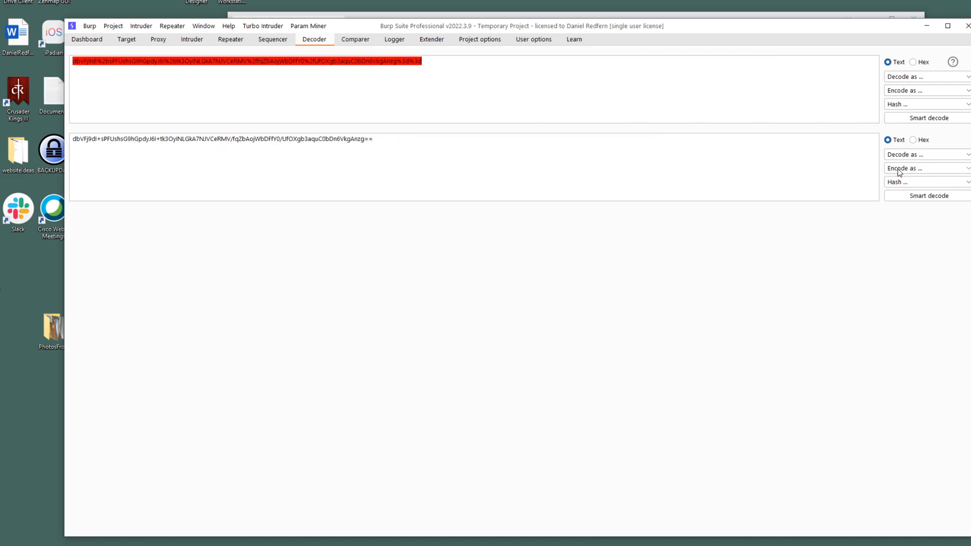
Step: Base64-decode the cookie, re-encode it as Base64 and URL, and carry it back to the Repeater post request
click(922, 153)
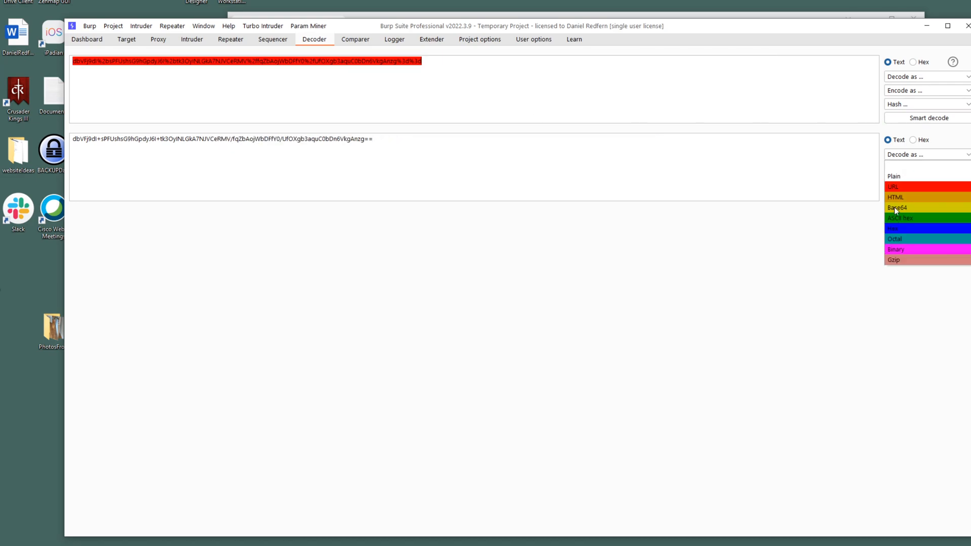
click(897, 207)
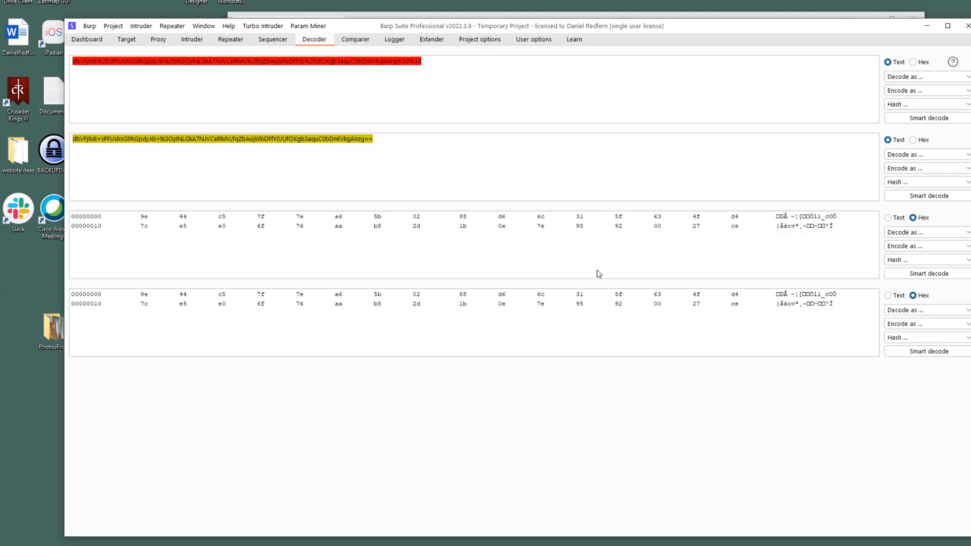
click(925, 323)
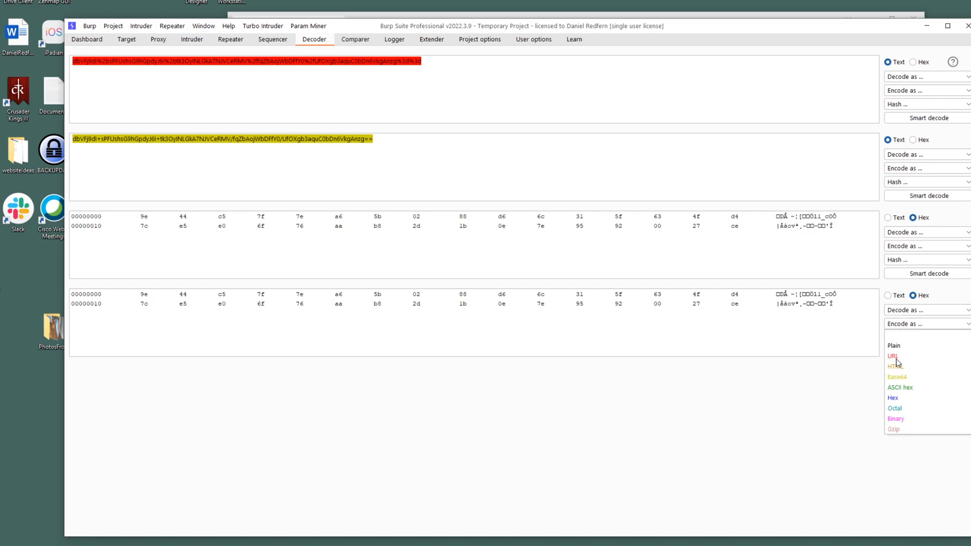
click(896, 378)
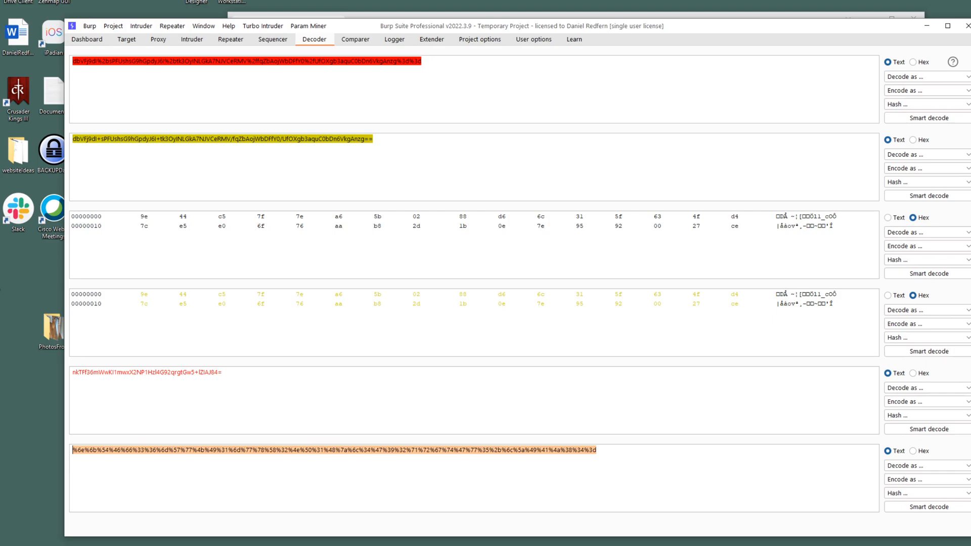
click(230, 39)
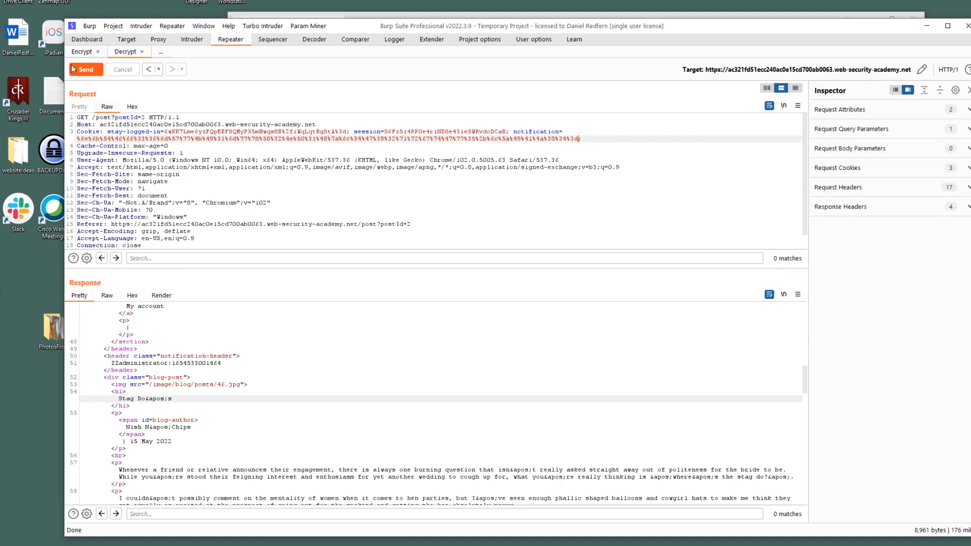
click(85, 69)
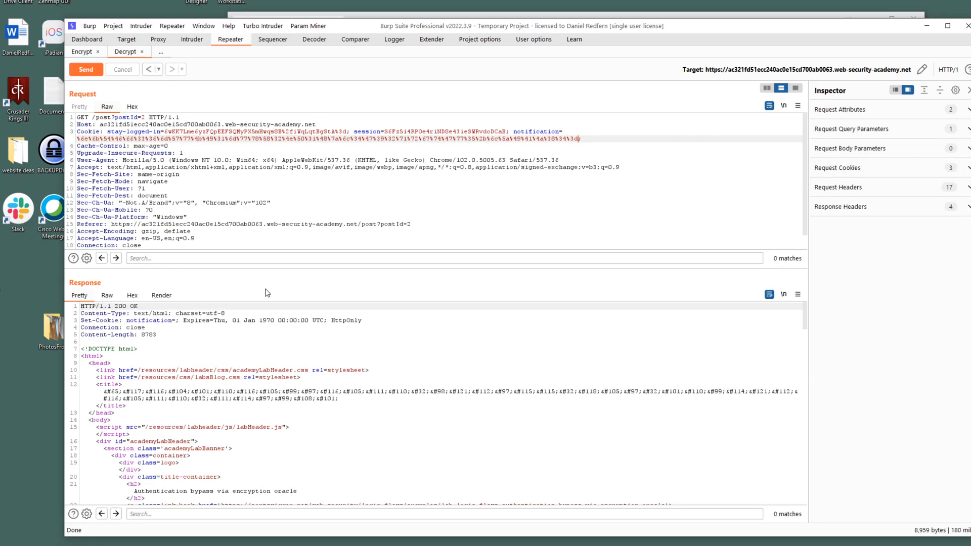
scroll(down, 3)
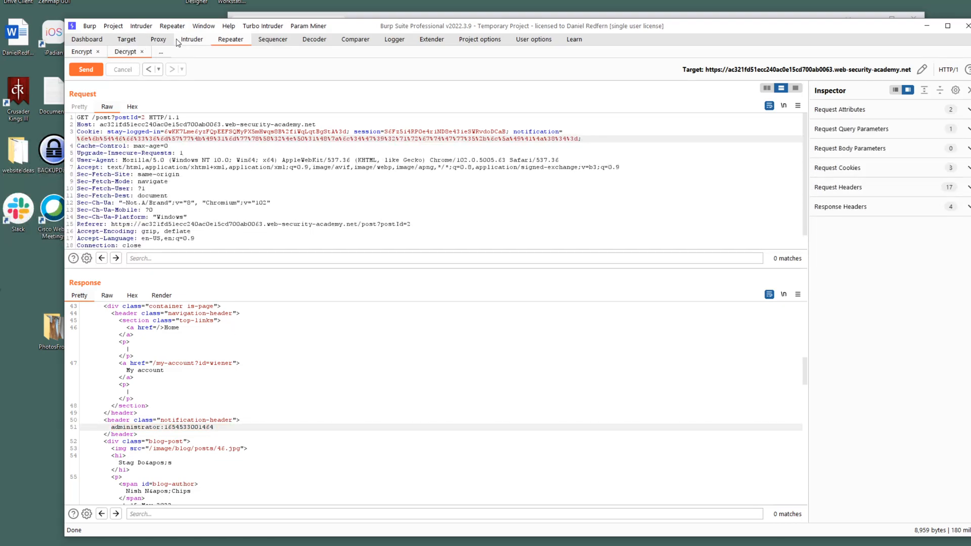
click(158, 39)
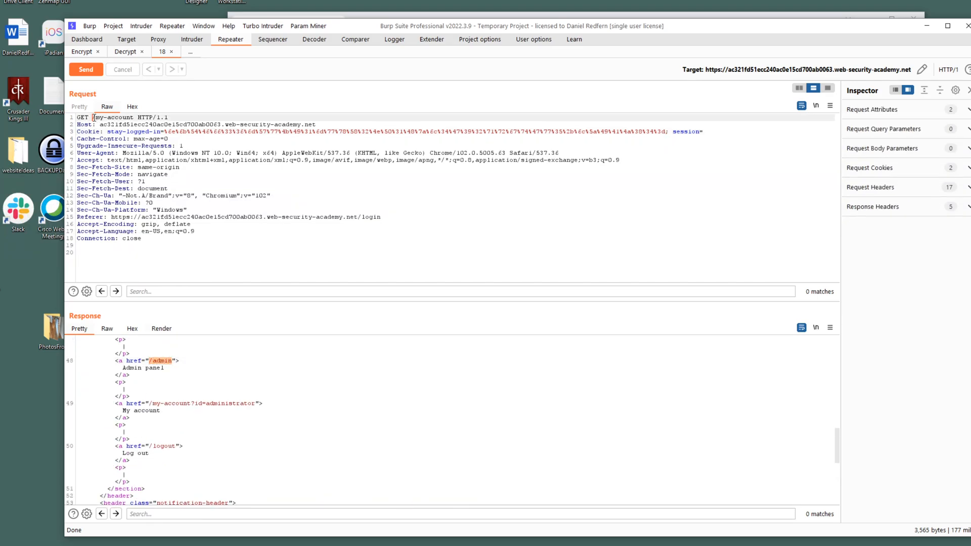
Step: Request /admin with the forged stay-logged-in cookie to open the admin panel
click(85, 69)
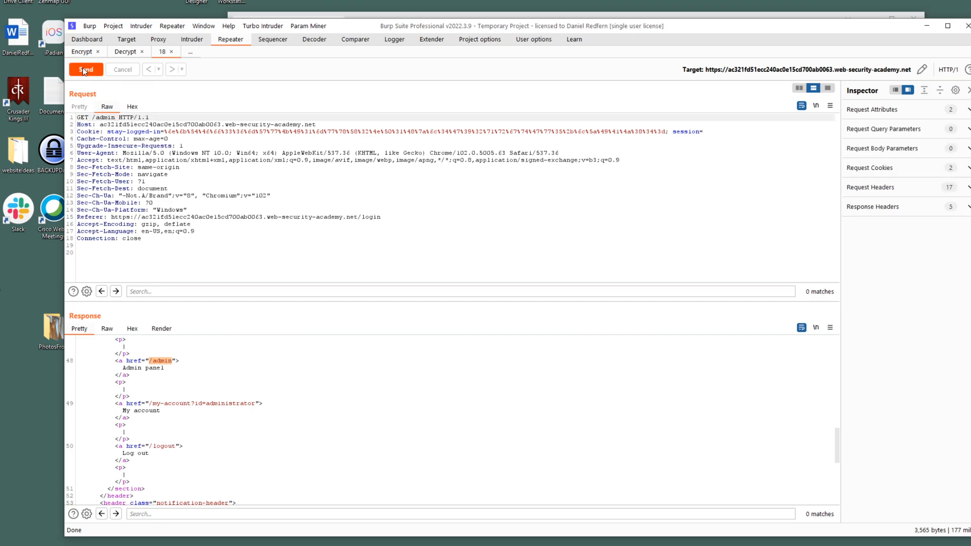
click(86, 70)
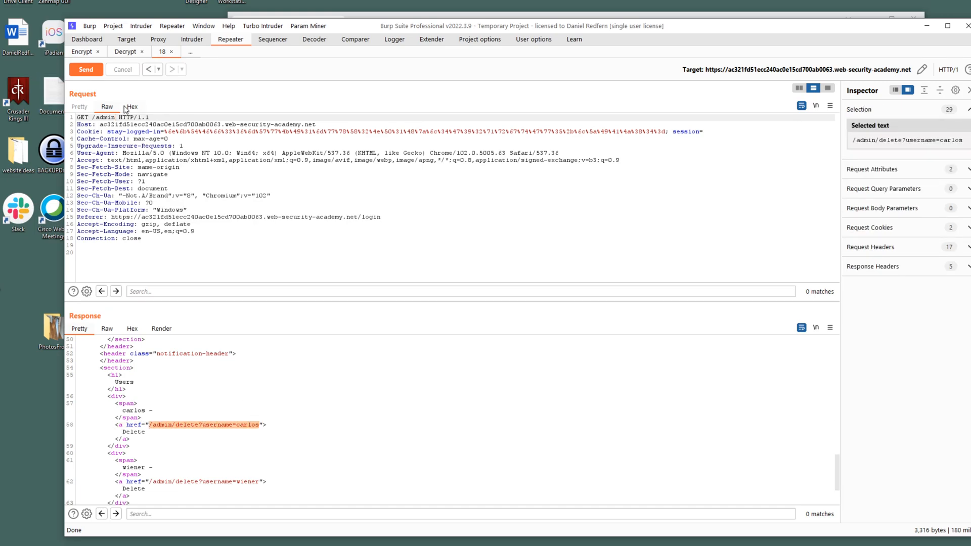
Step: Send GET /admin/delete?username=carlos, which returns 302 Found
double_click(103, 117)
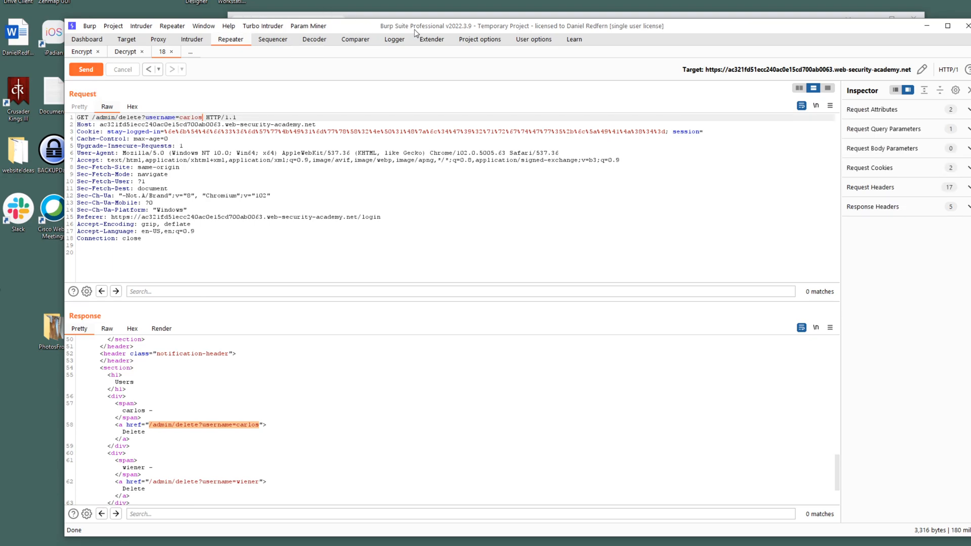
click(85, 69)
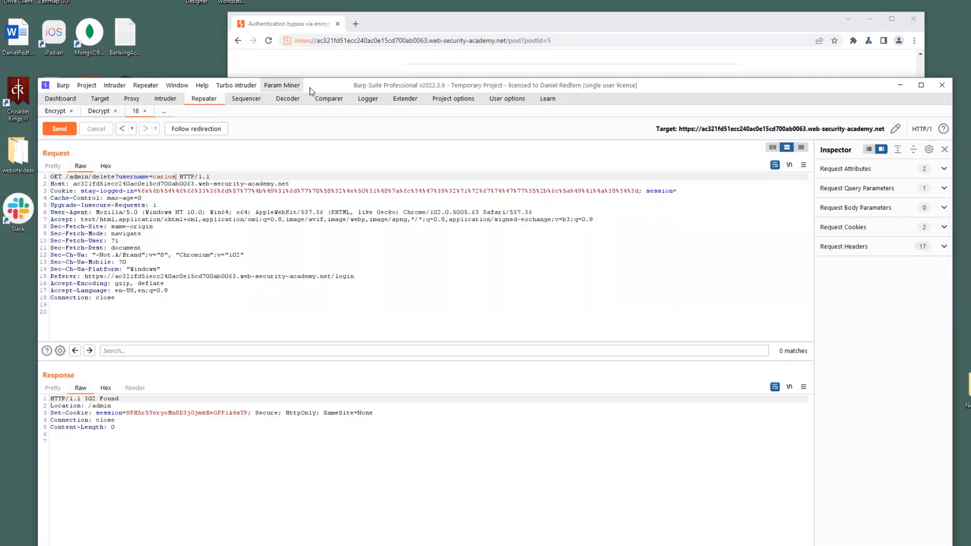